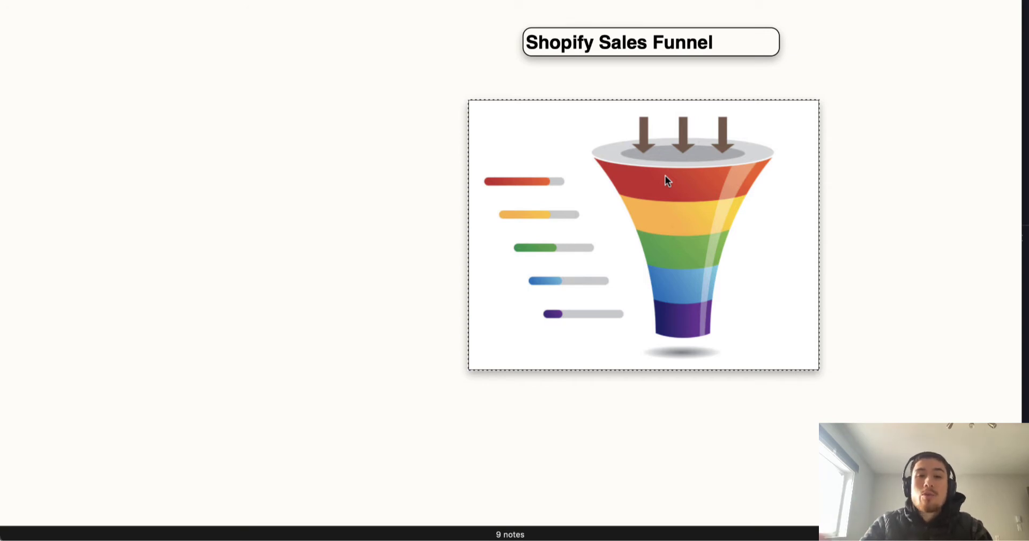
pyautogui.moveTo(705, 231)
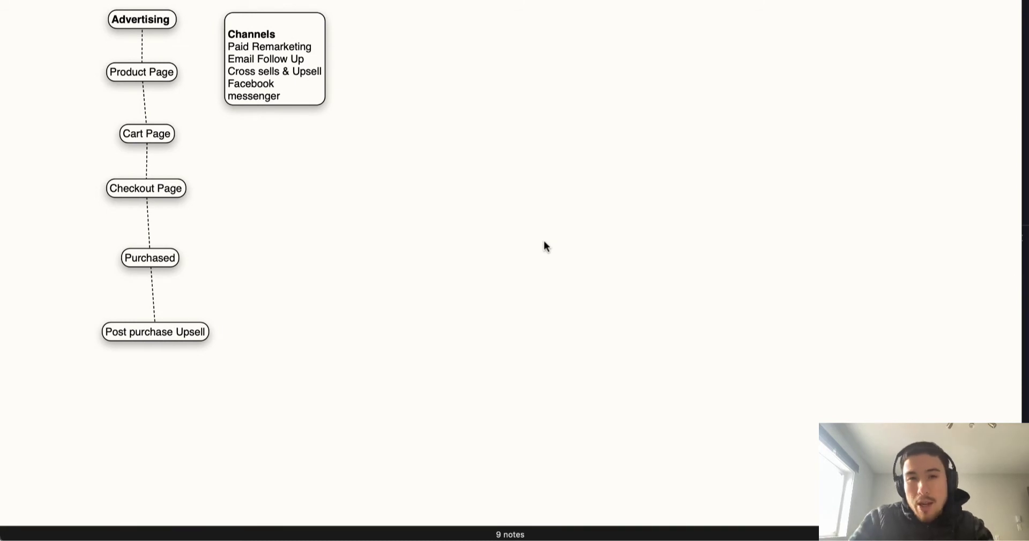
pyautogui.moveTo(778, 529)
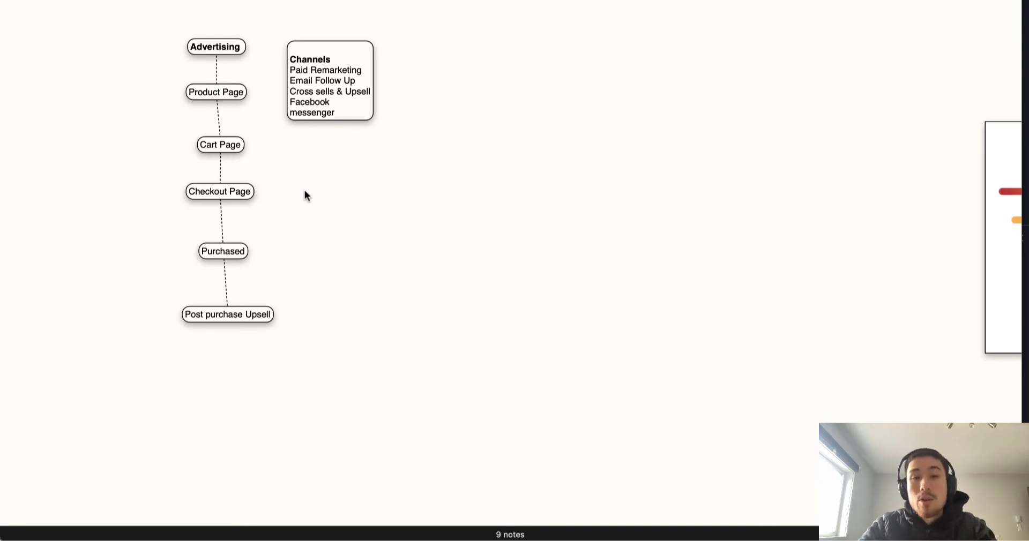
pyautogui.moveTo(250, 173)
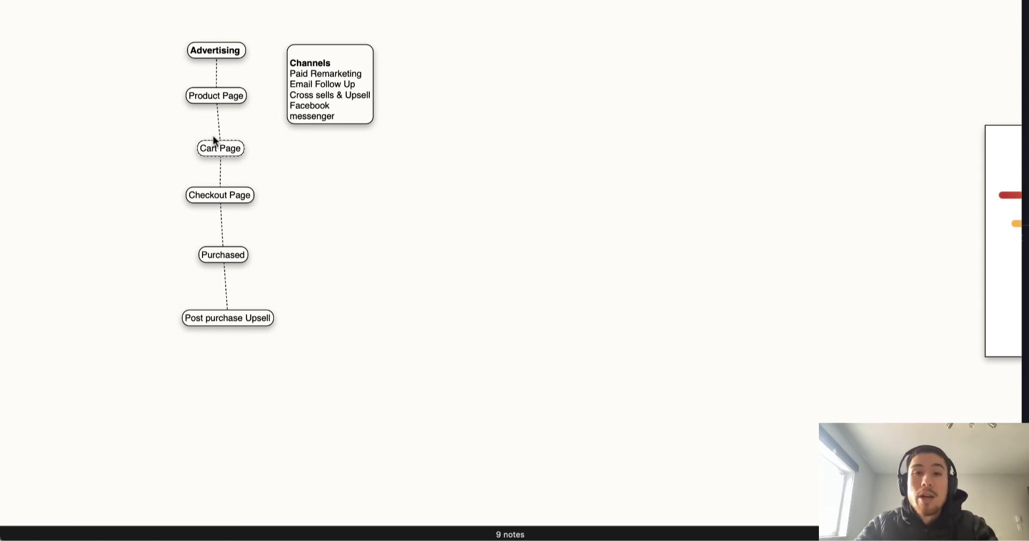
# - Widen the Channels note and shift it right so 'Facebook messenger' fits on one line
pyautogui.moveTo(328, 83); pyautogui.dragTo(365, 87)
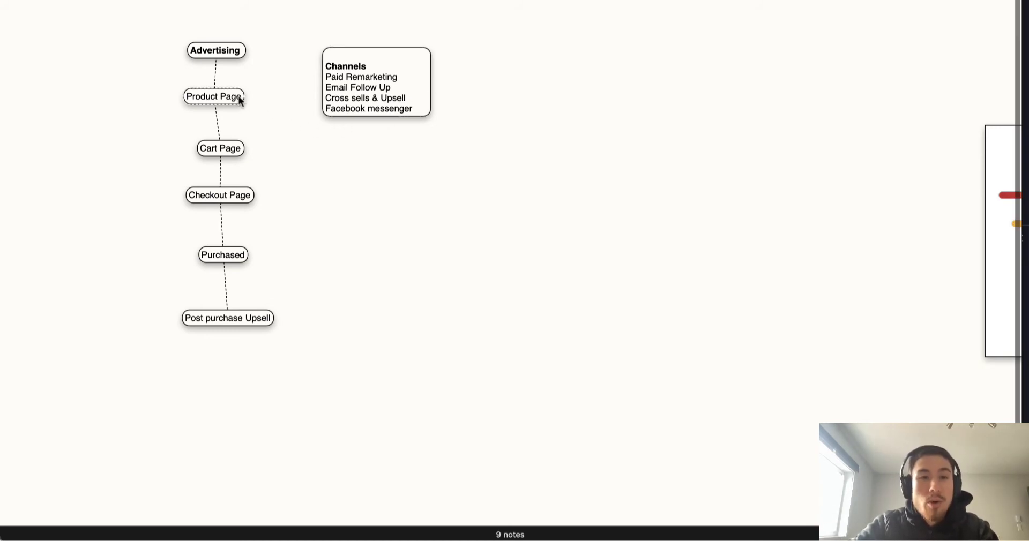
# - Nudge the Cart Page and Checkout Page notes into a straighter, evenly spaced stage column
pyautogui.click(227, 96)
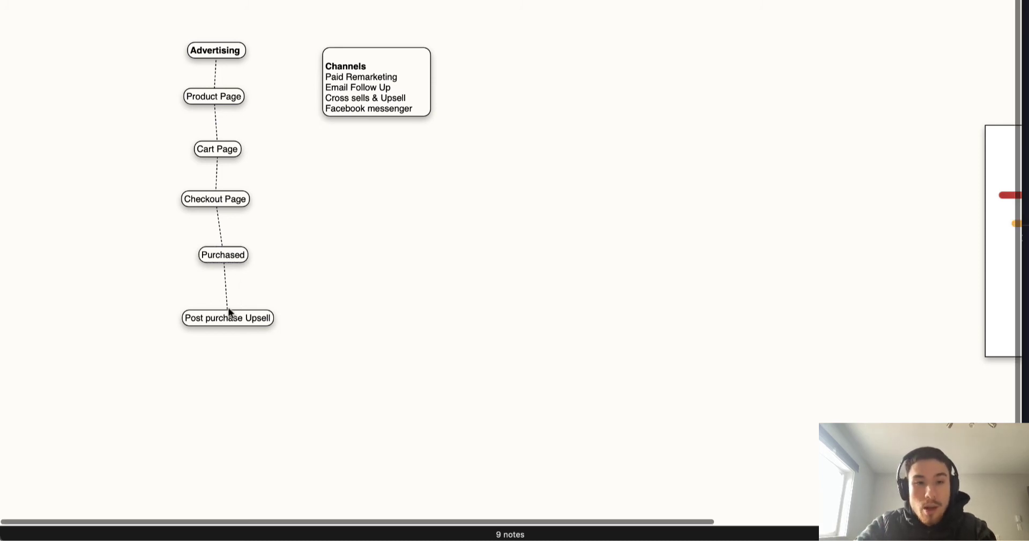
pyautogui.click(227, 318)
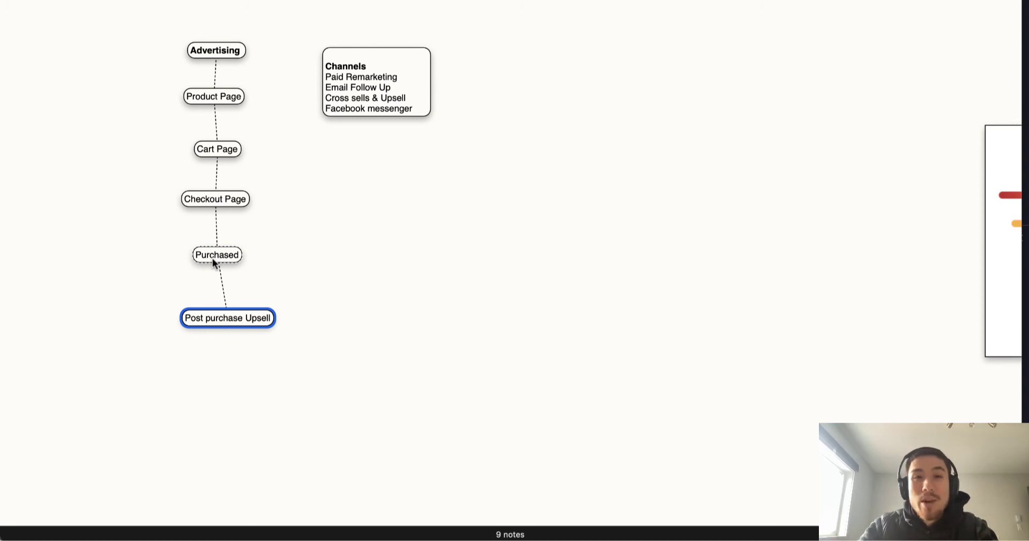
pyautogui.click(304, 344)
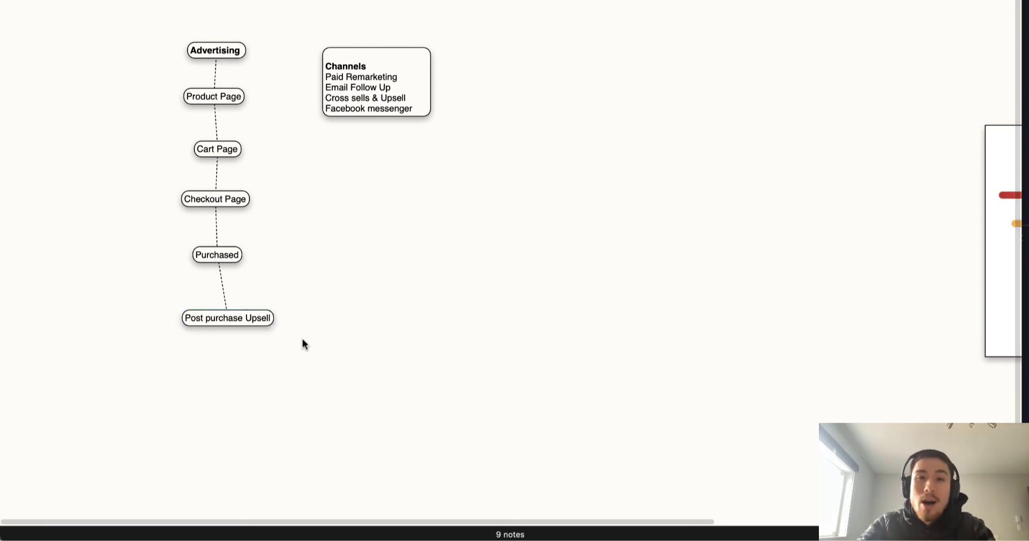
pyautogui.moveTo(322, 317)
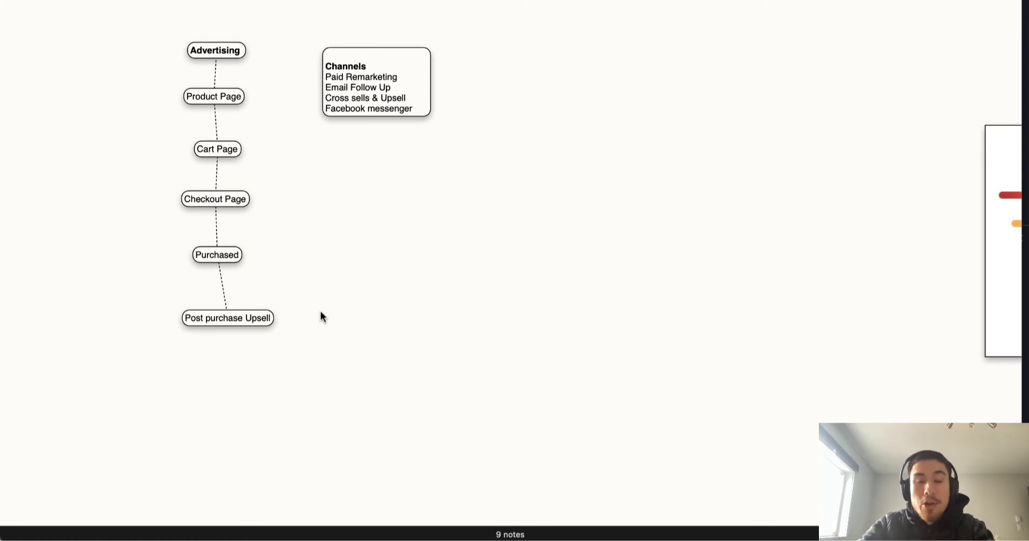
pyautogui.moveTo(328, 320)
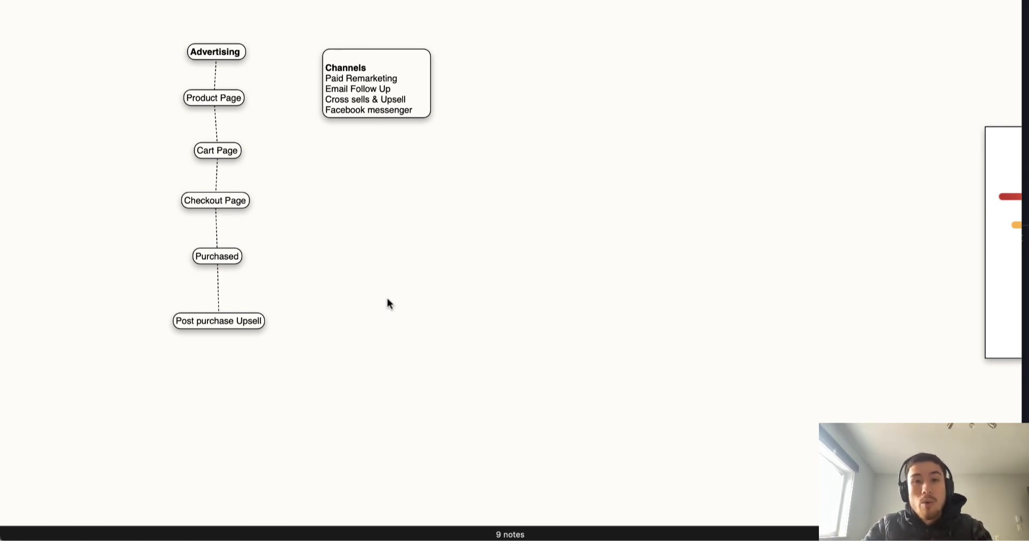
pyautogui.moveTo(212, 171)
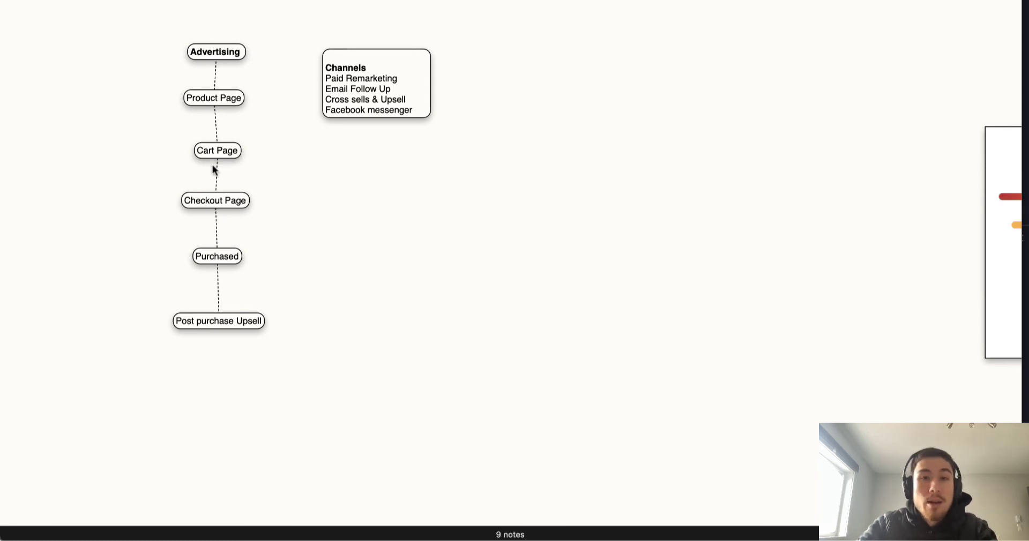
pyautogui.moveTo(365, 271)
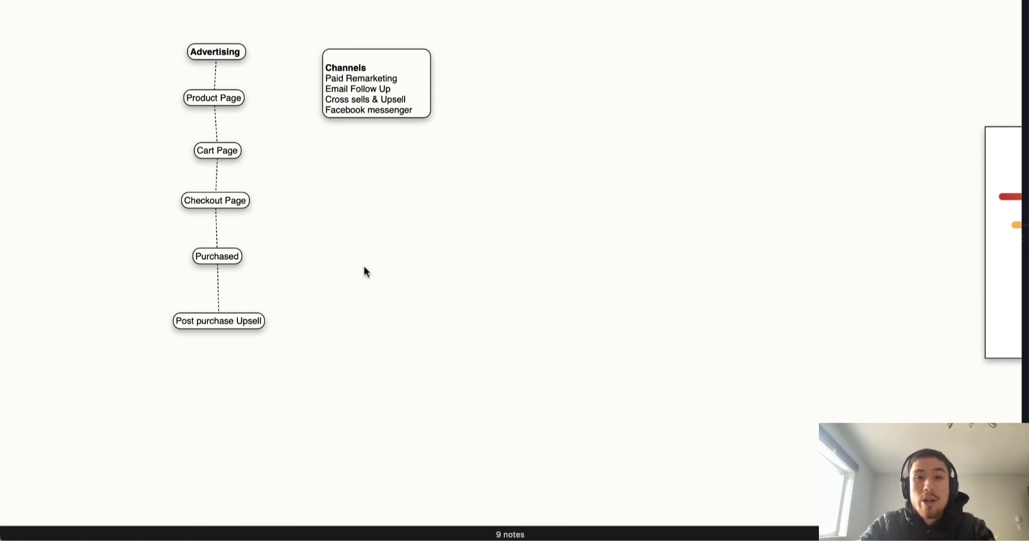